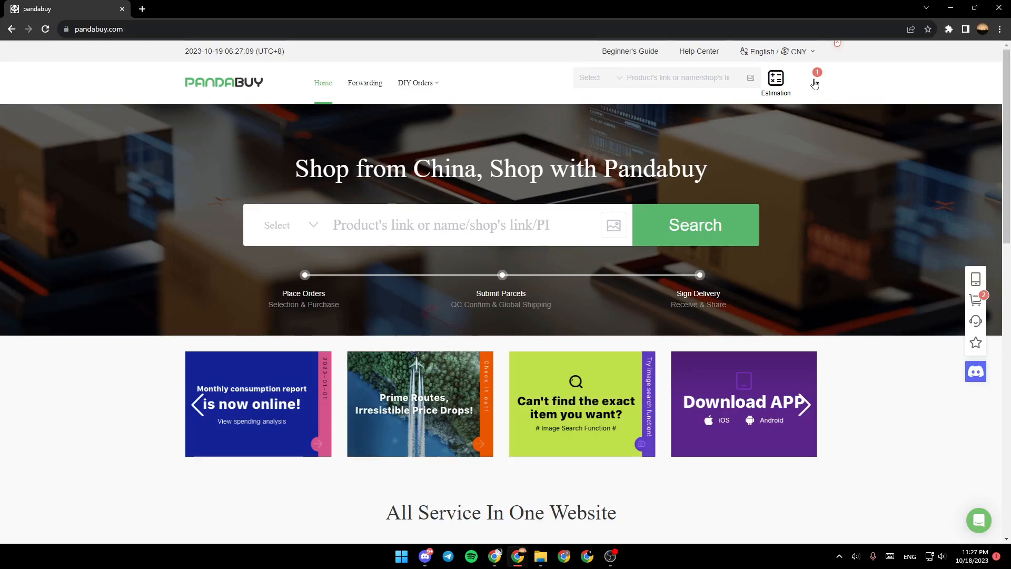
- Search Pandabuy for 'shoes' from the home-page search box
click(816, 82)
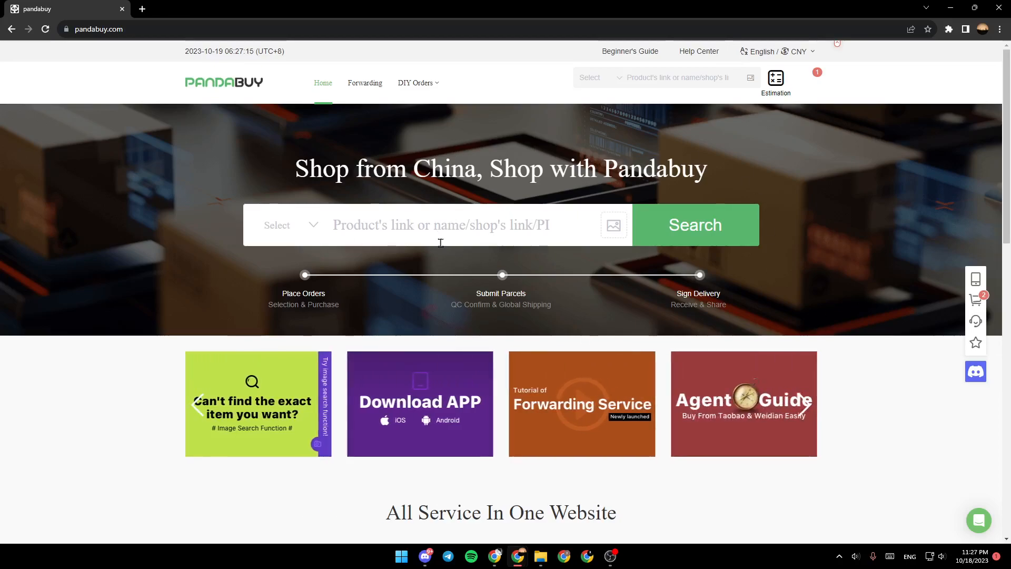
click(440, 224)
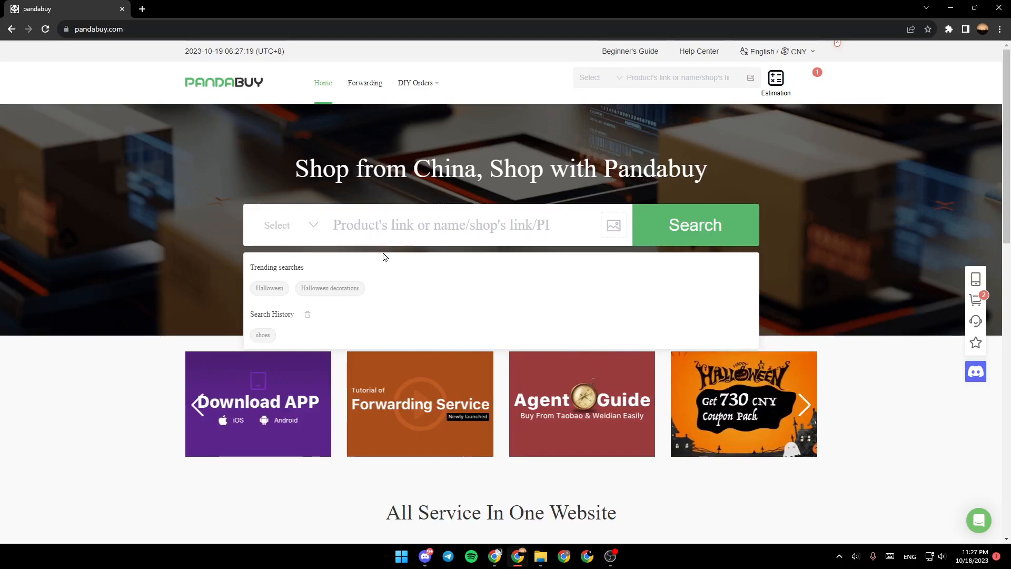
text(shoes)
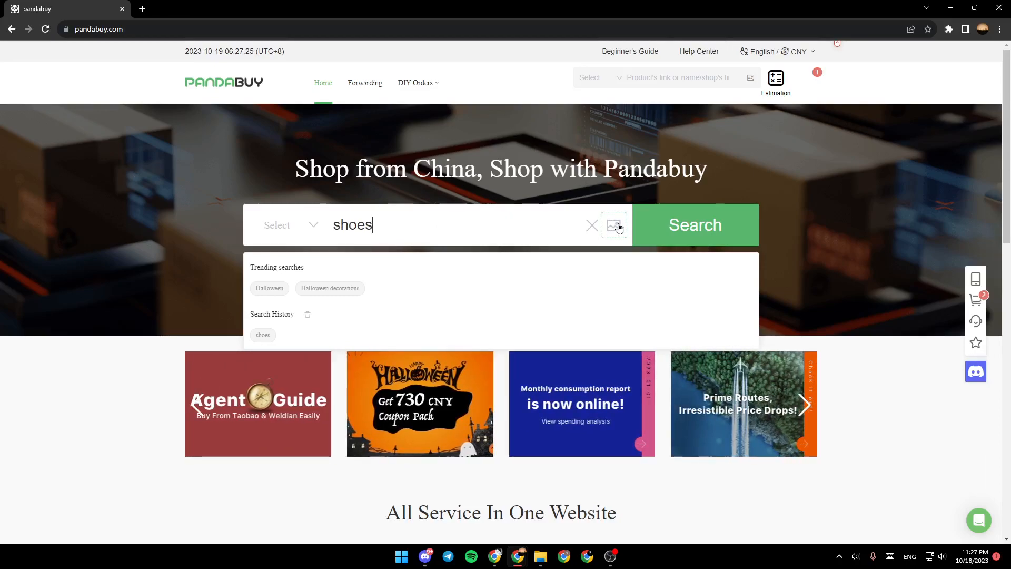
click(613, 225)
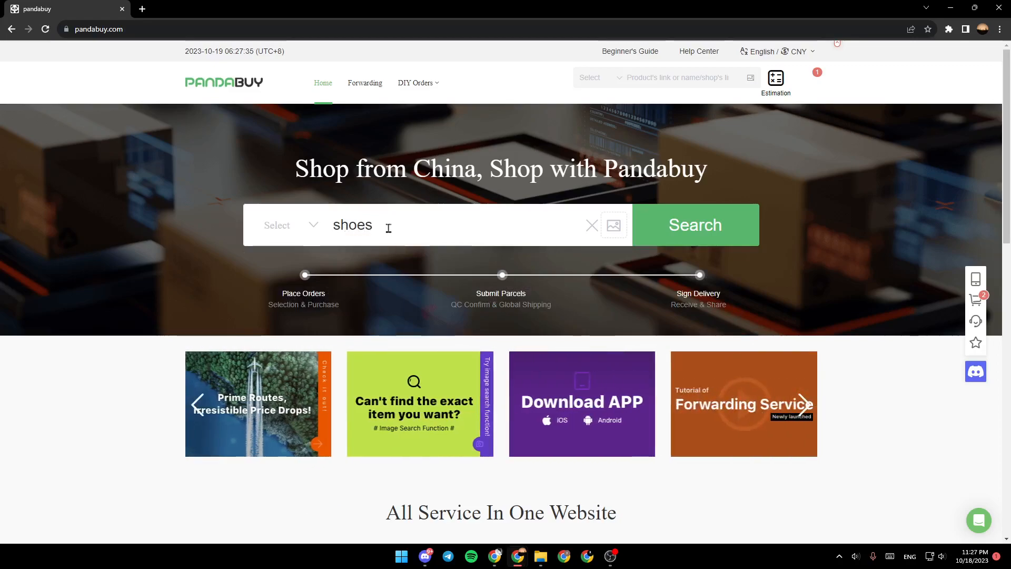
click(694, 225)
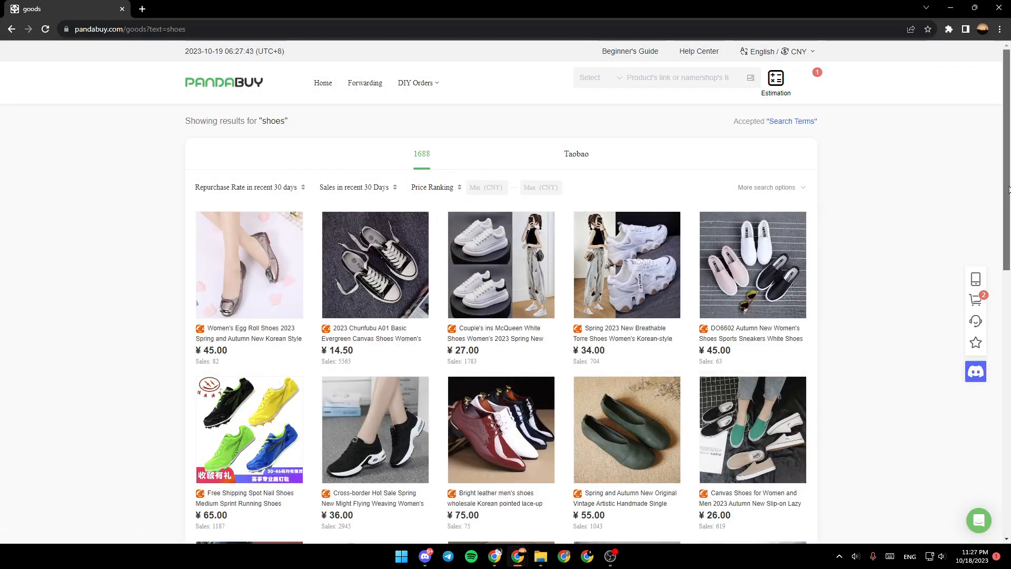
- Find and open the 'Spring 2020 New High-top Canvas Shoes' result
scroll(down, 3)
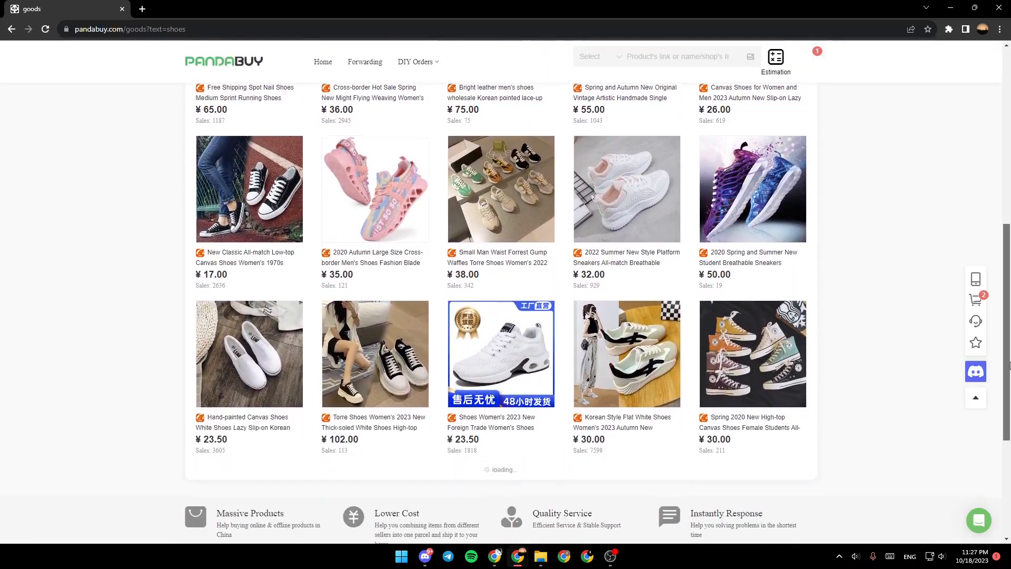
scroll(down, 3)
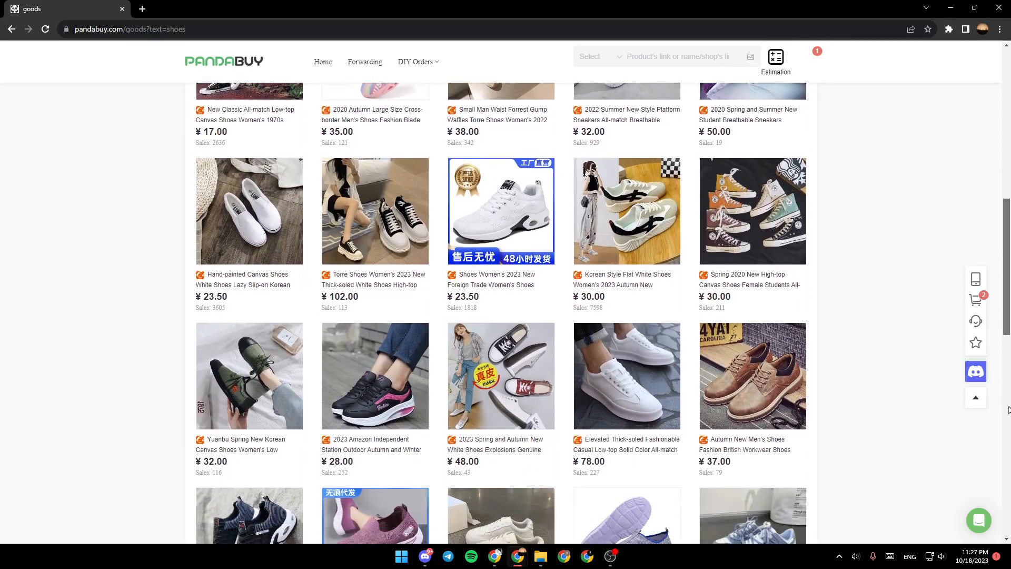
mouse_move(761, 233)
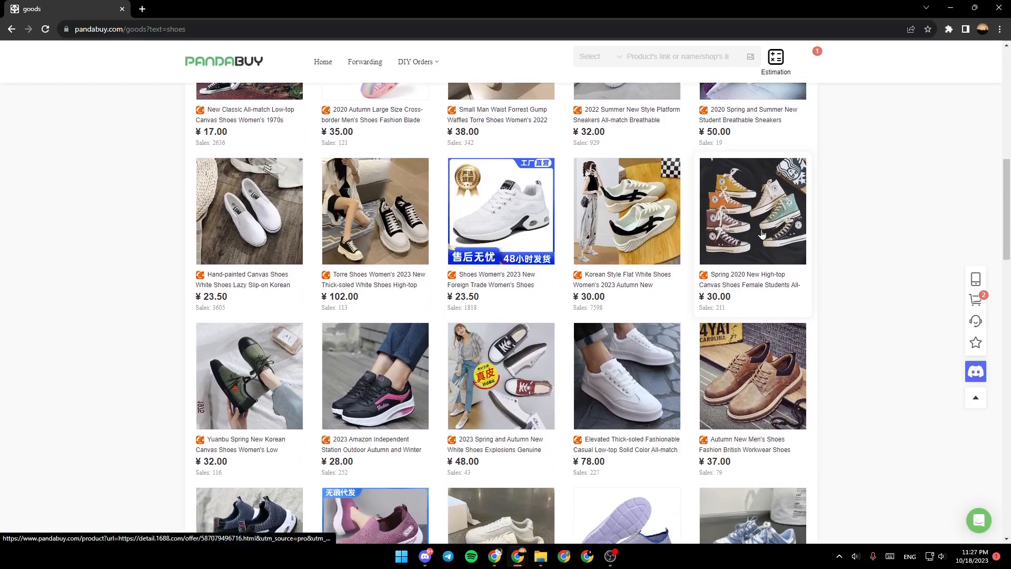
click(751, 210)
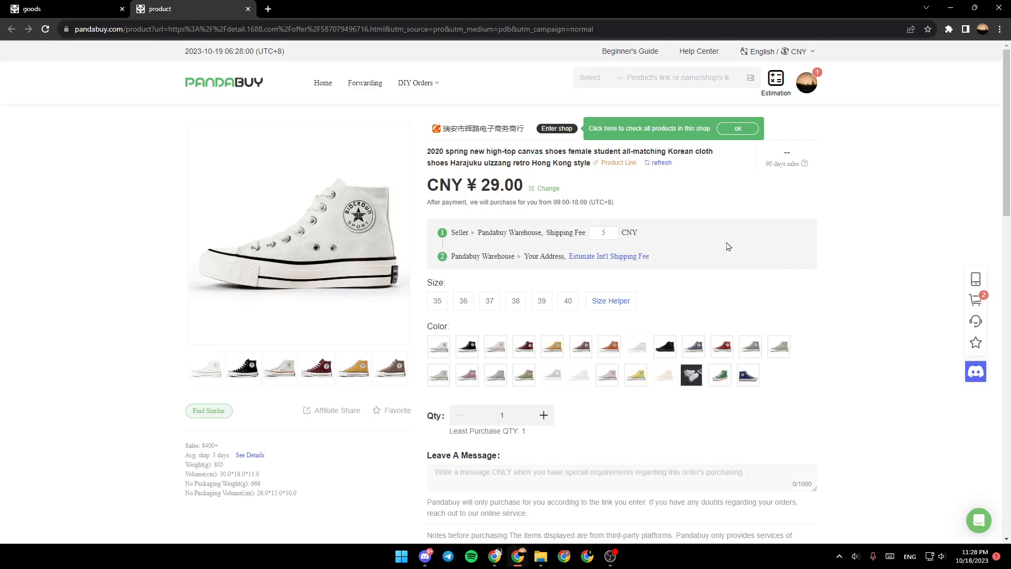
mouse_move(546, 279)
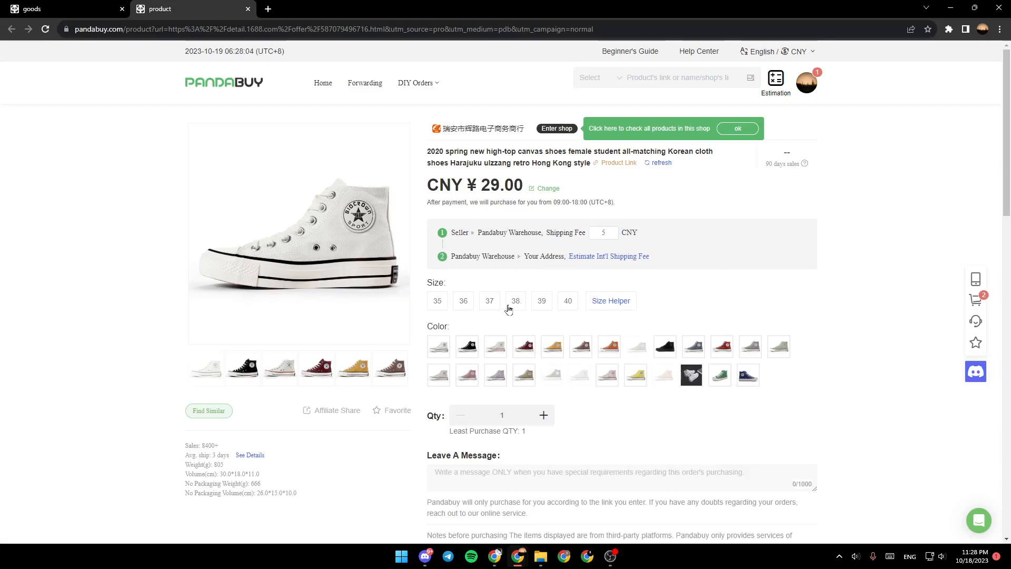
- Choose size 40 in black, tick the Agreed notice, and Buy Now
click(567, 300)
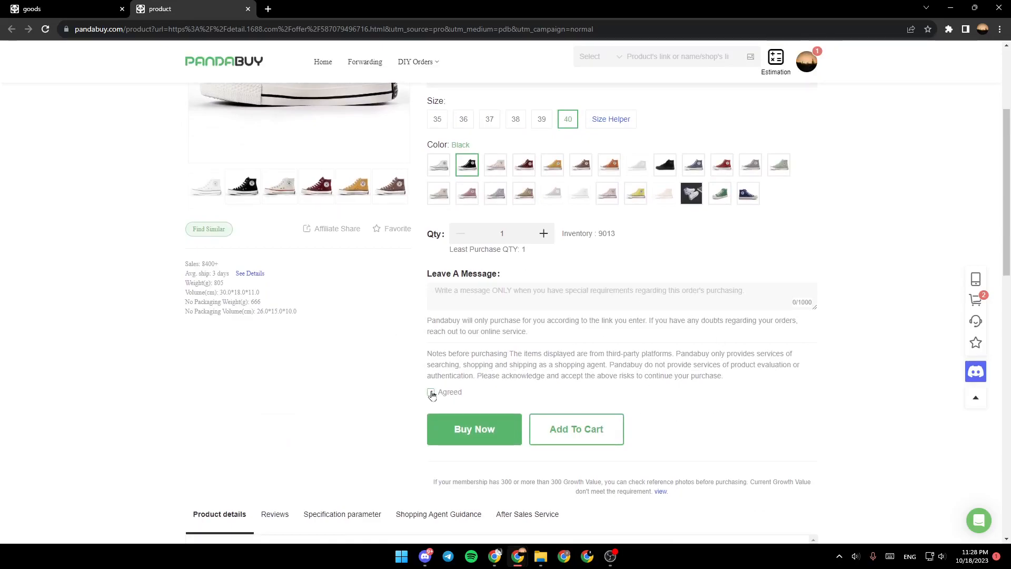
click(431, 392)
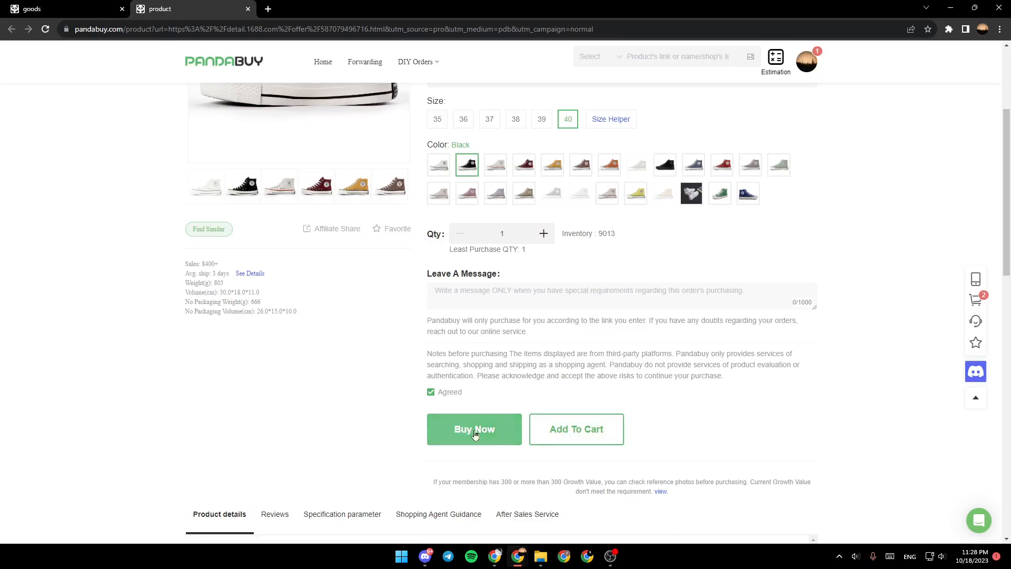
click(474, 429)
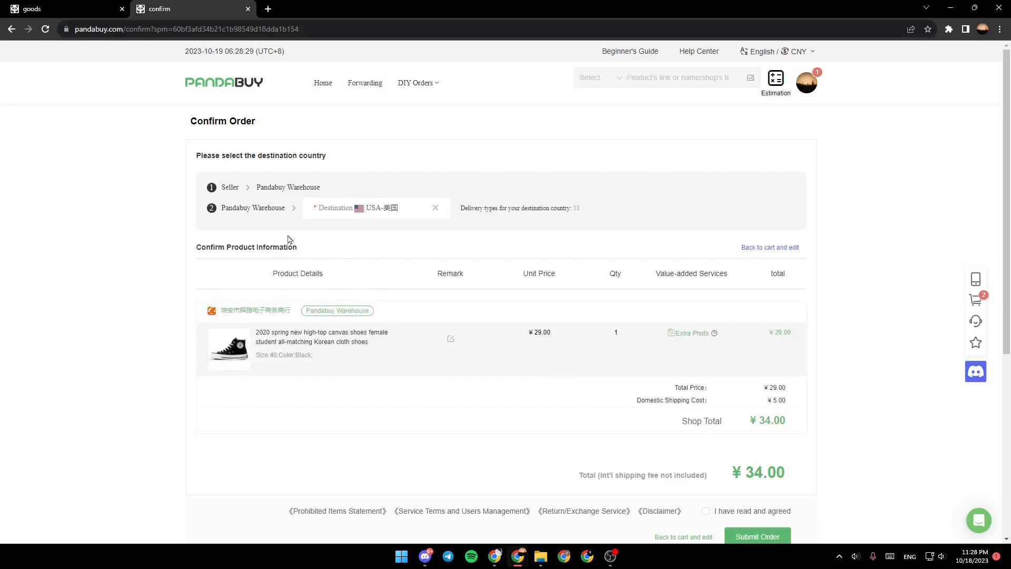
mouse_move(517, 207)
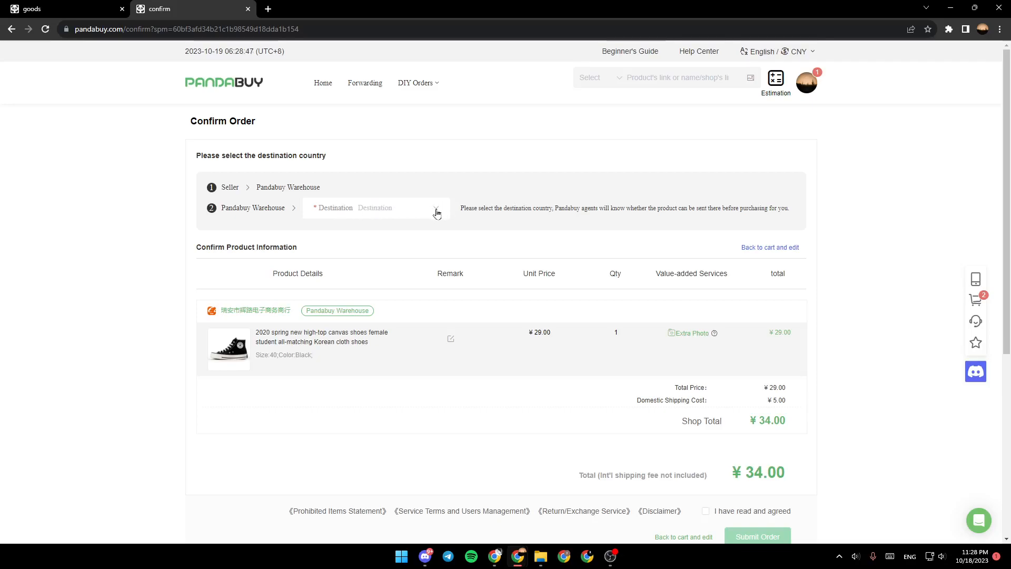
- Clear the Destination field and show the country list on Confirm Order
click(374, 208)
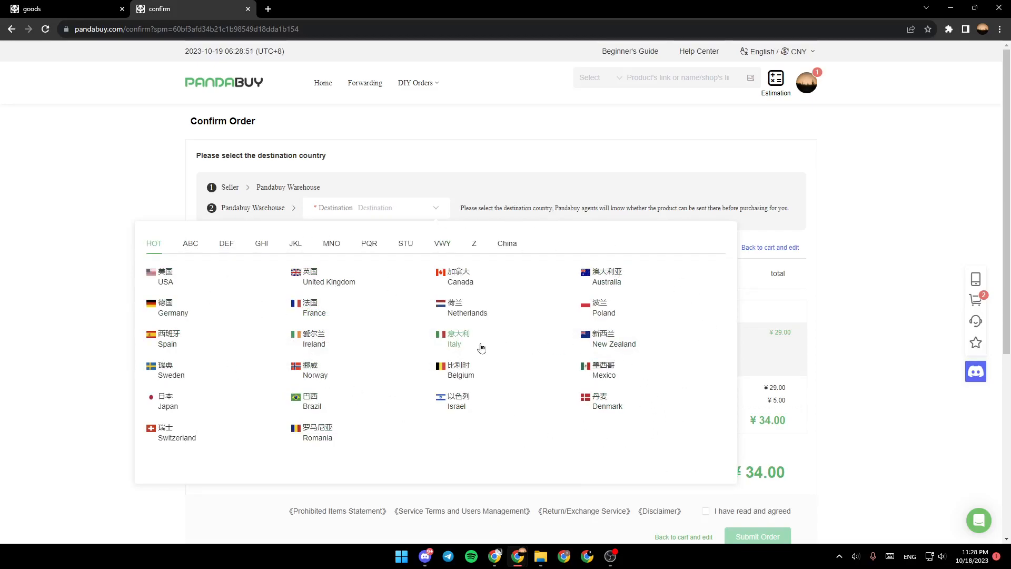
- Set USA as destination, accept the terms, and submit the ¥34 shoe order
scroll(down, 3)
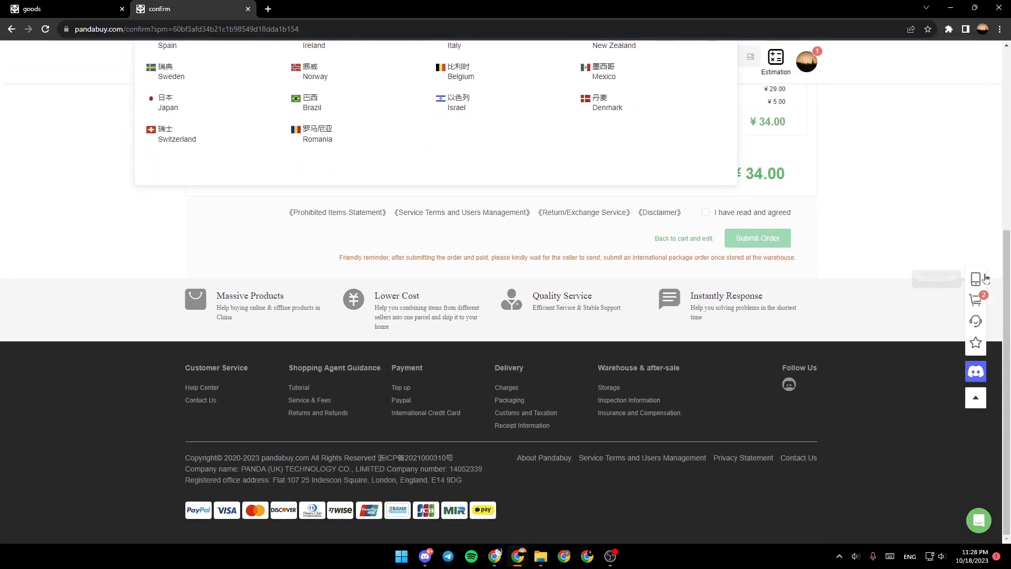
scroll(up, 3)
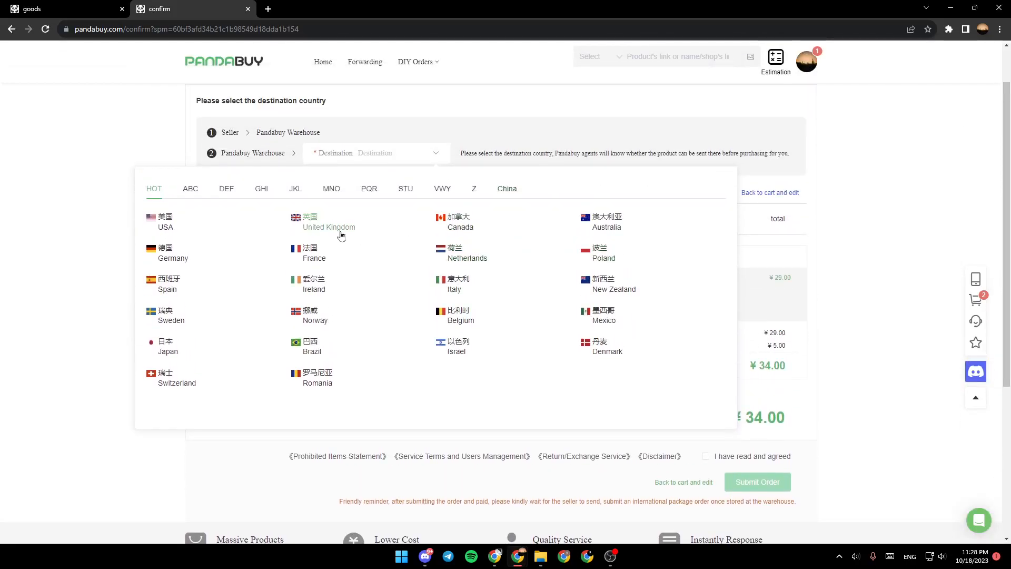
click(165, 222)
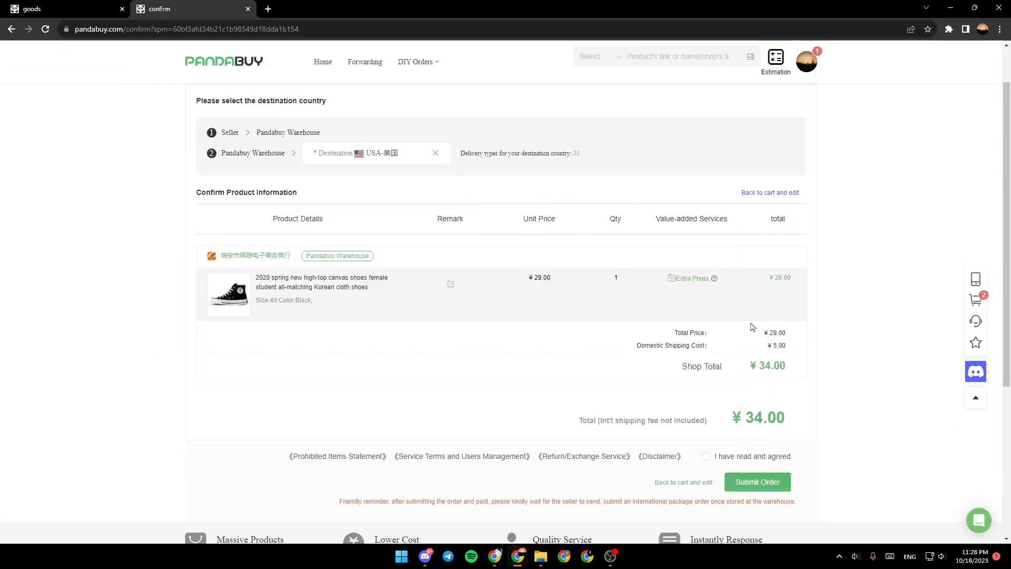
scroll(down, 3)
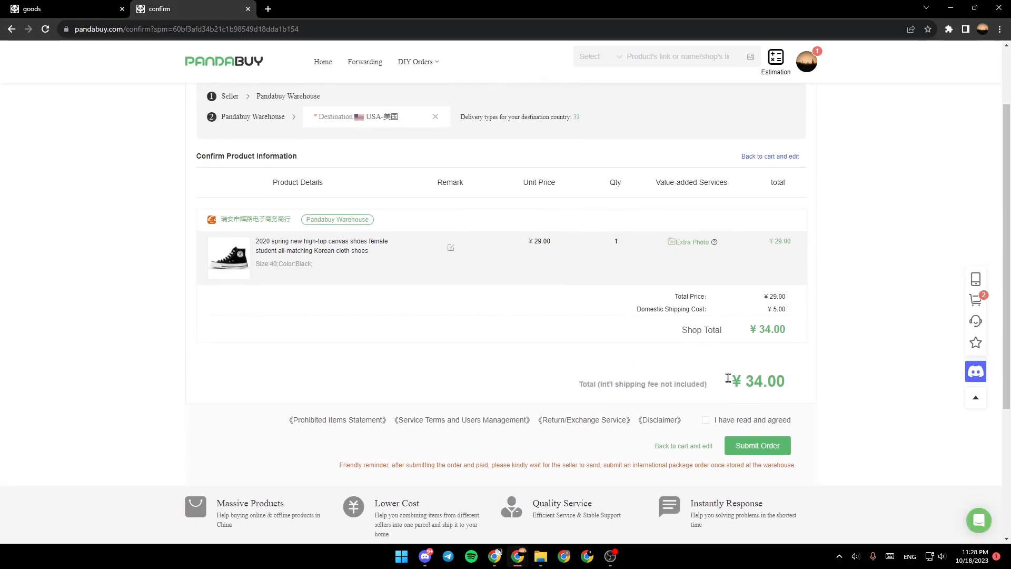
click(705, 420)
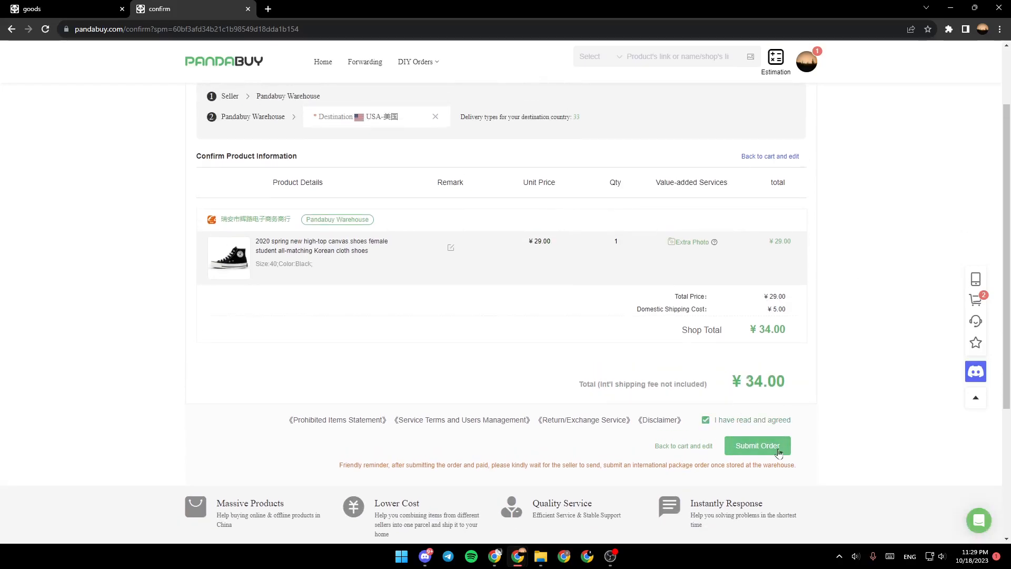
click(757, 445)
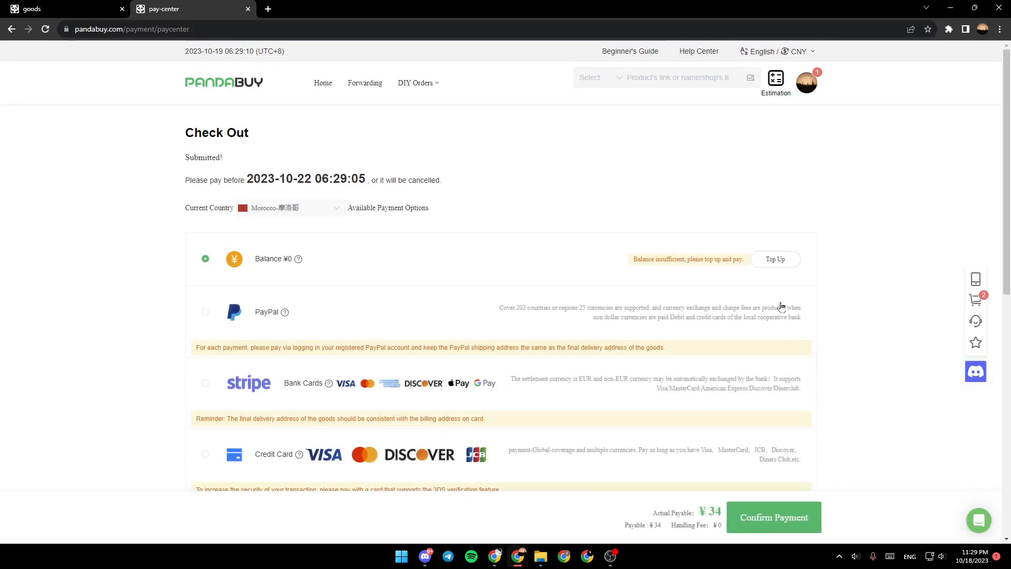
mouse_move(101, 250)
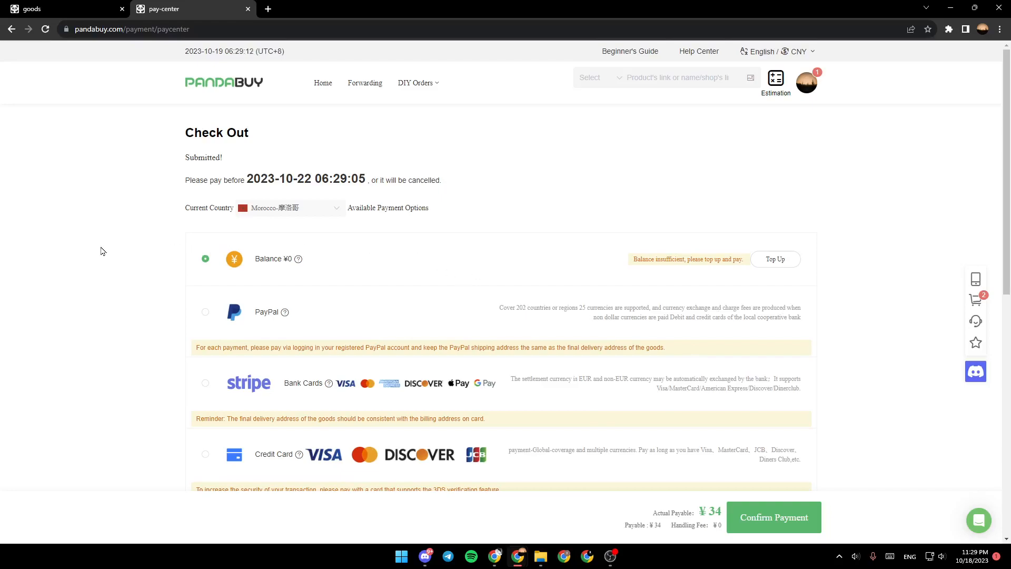
mouse_move(108, 244)
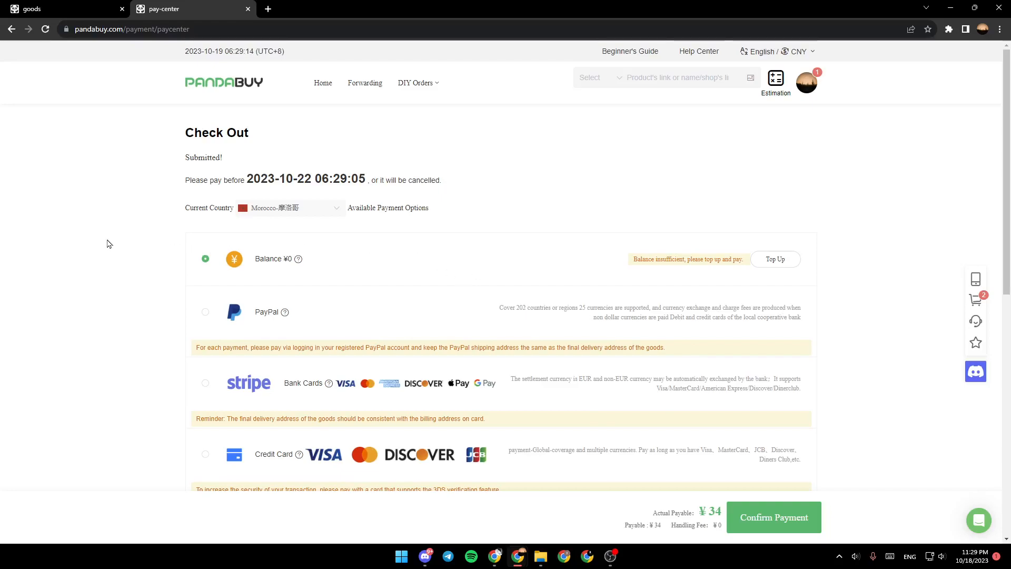